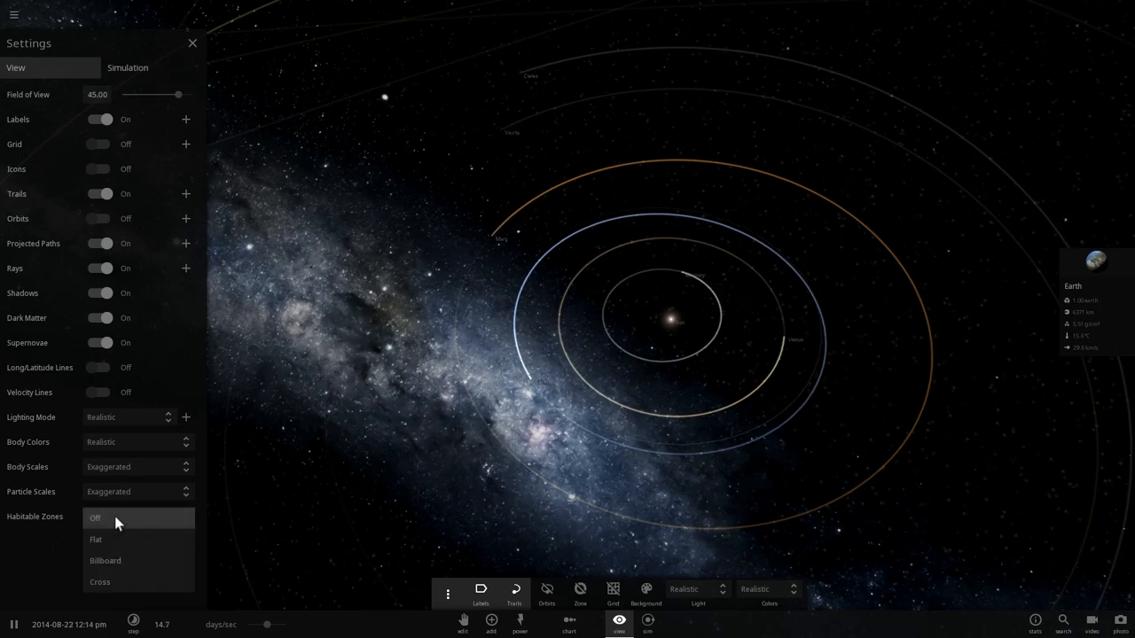
- Set Habitable Zones to Flat in the View settings, colouring the inner-system regions
left_click(95, 539)
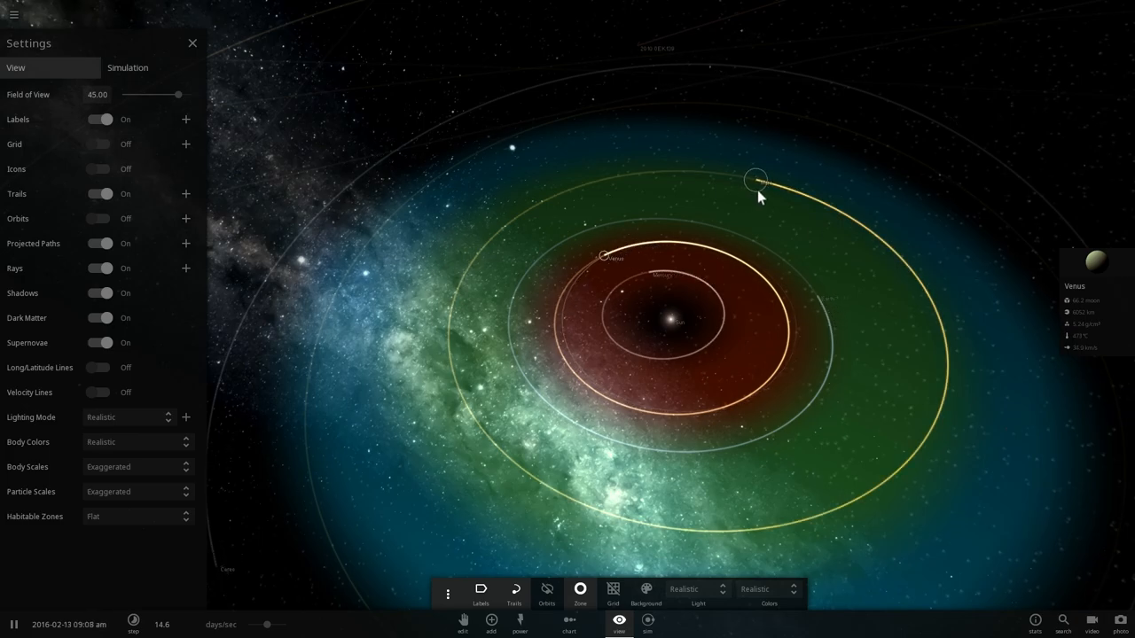
- Select Mars and open its Climate tab showing temperature, albedo and atmosphere mass
left_click(754, 179)
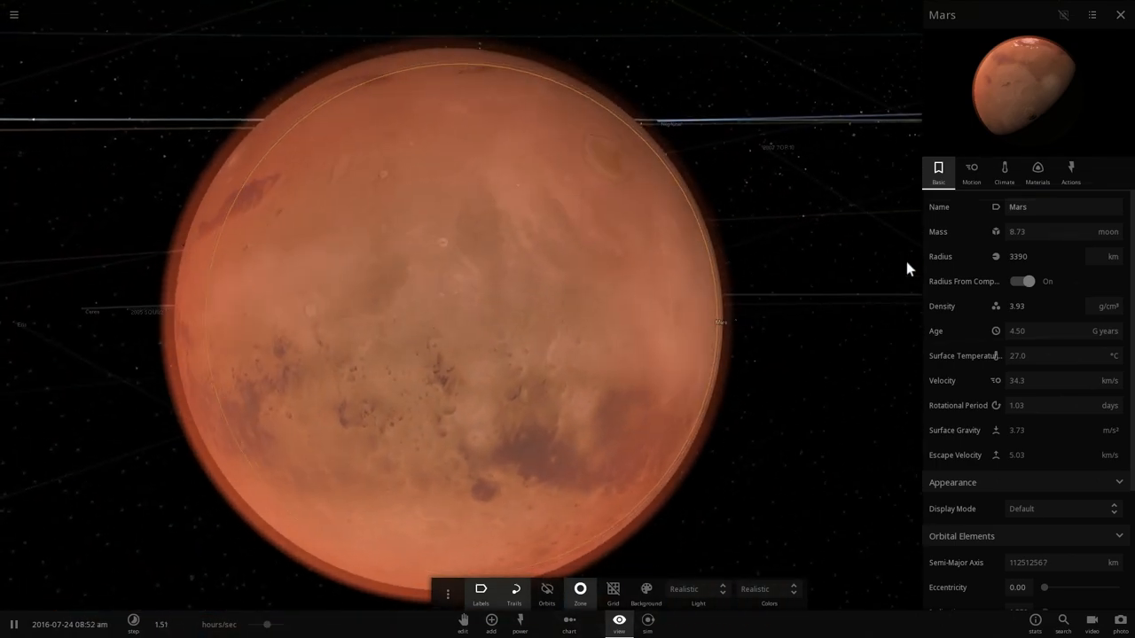
left_click(1004, 170)
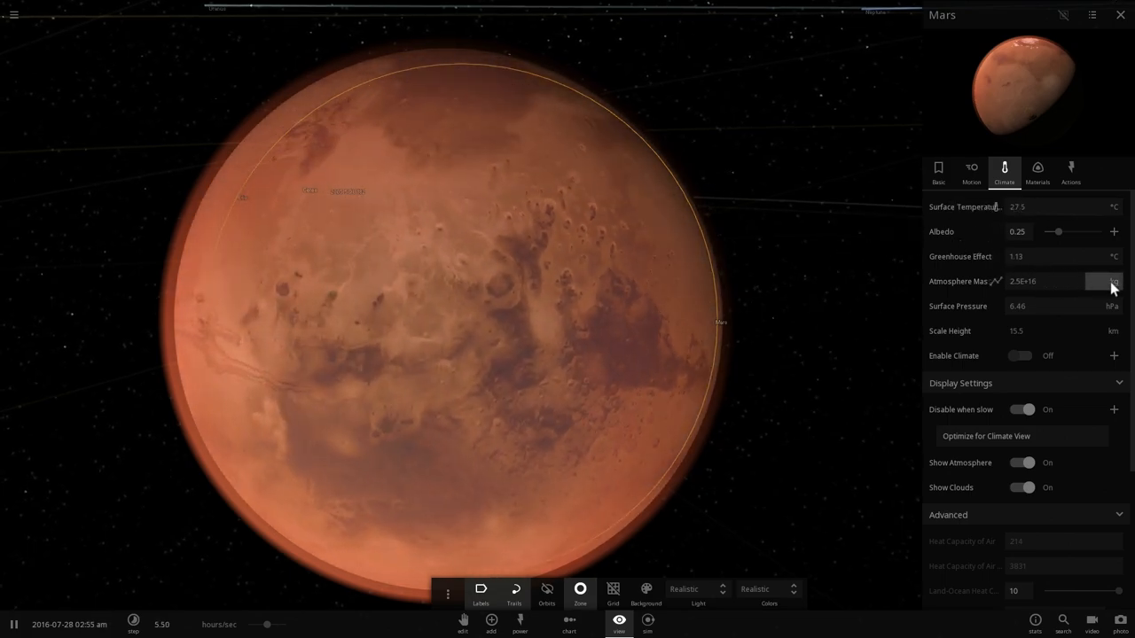
- Raise Mars' Atmosphere Mass to 2.75E+18 kg, heating its surface to 155 °C
left_click(1114, 281)
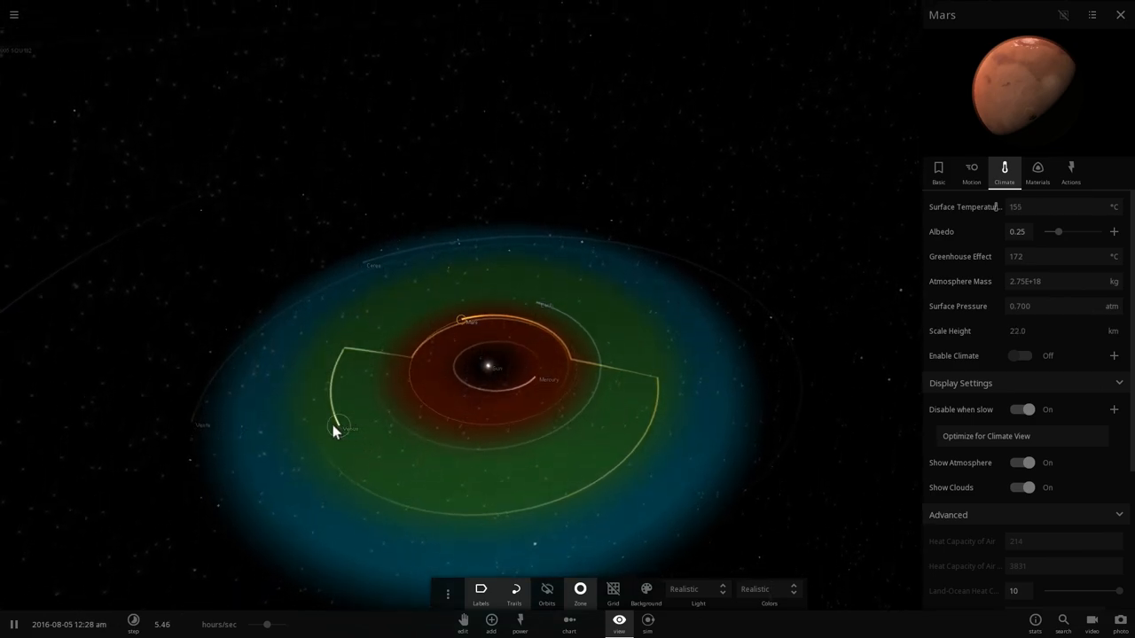
- Review Venus' Temperature tab, then show Jupiter's orbital elements on the Motion tab
left_click(340, 427)
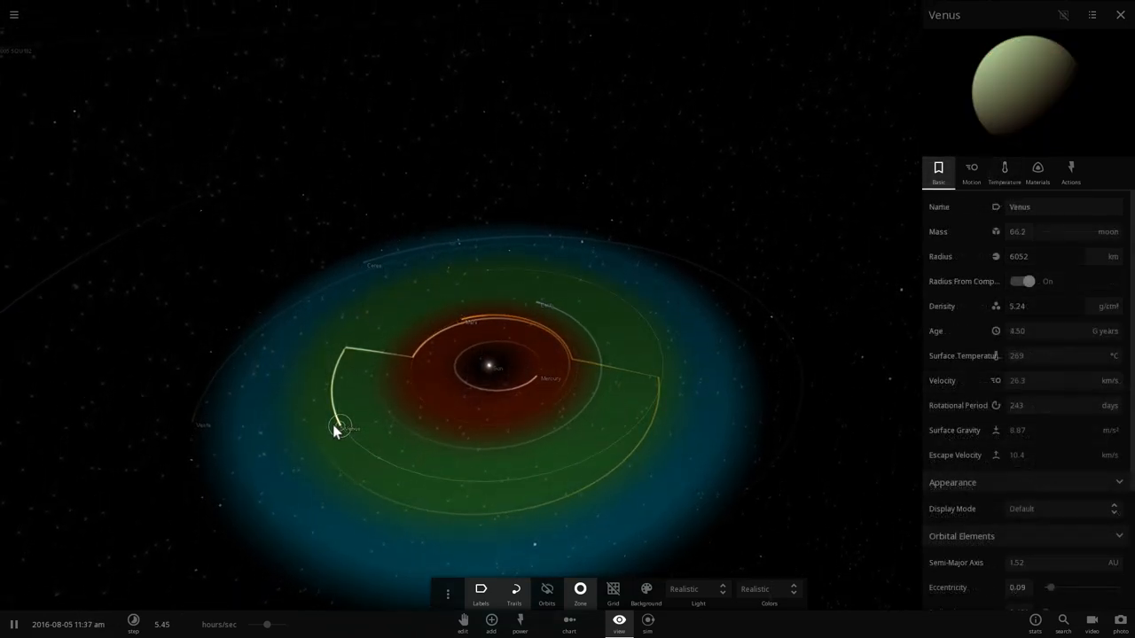
left_click(1004, 169)
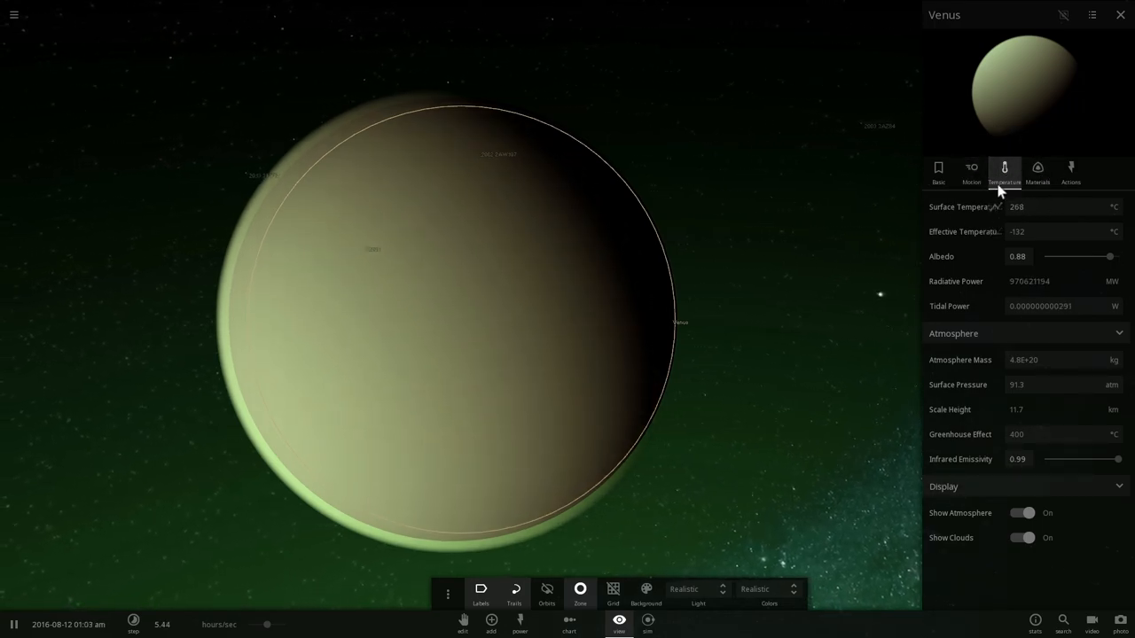
left_click(971, 171)
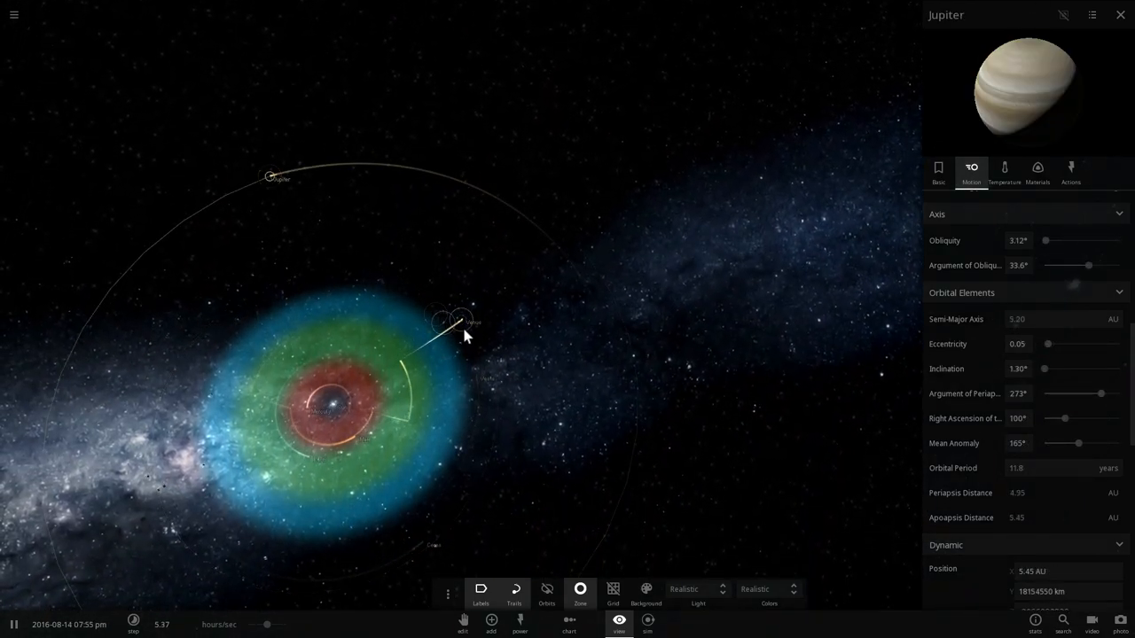
- Set Venus' Semi-Major Axis to 4.00 AU, cooling its surface to 43.3 °C
left_click(461, 321)
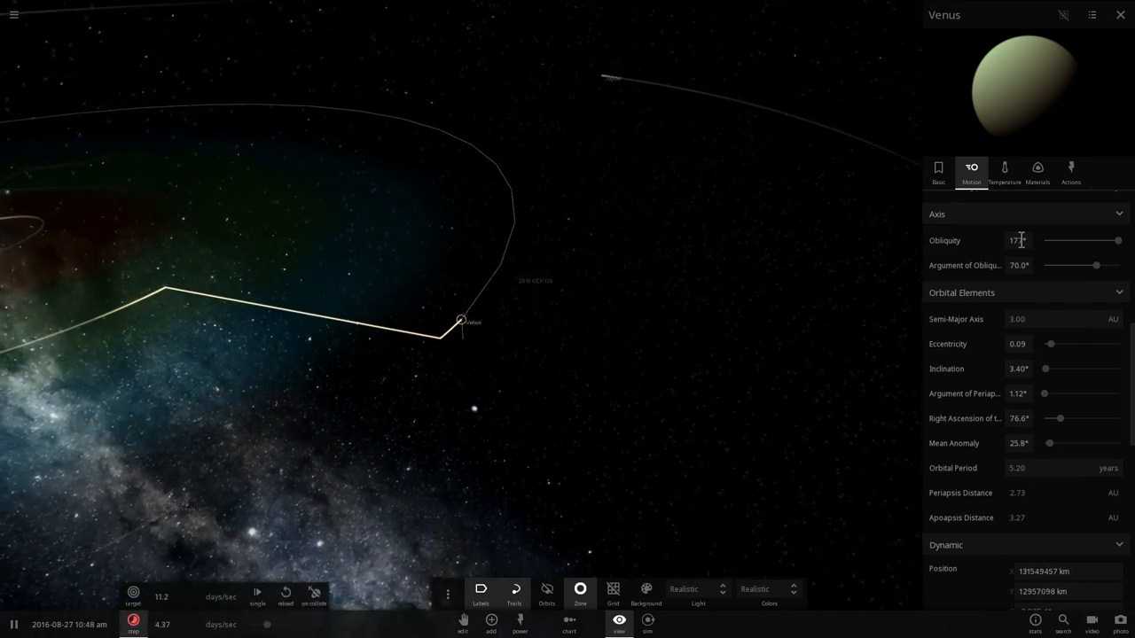
left_click(1003, 171)
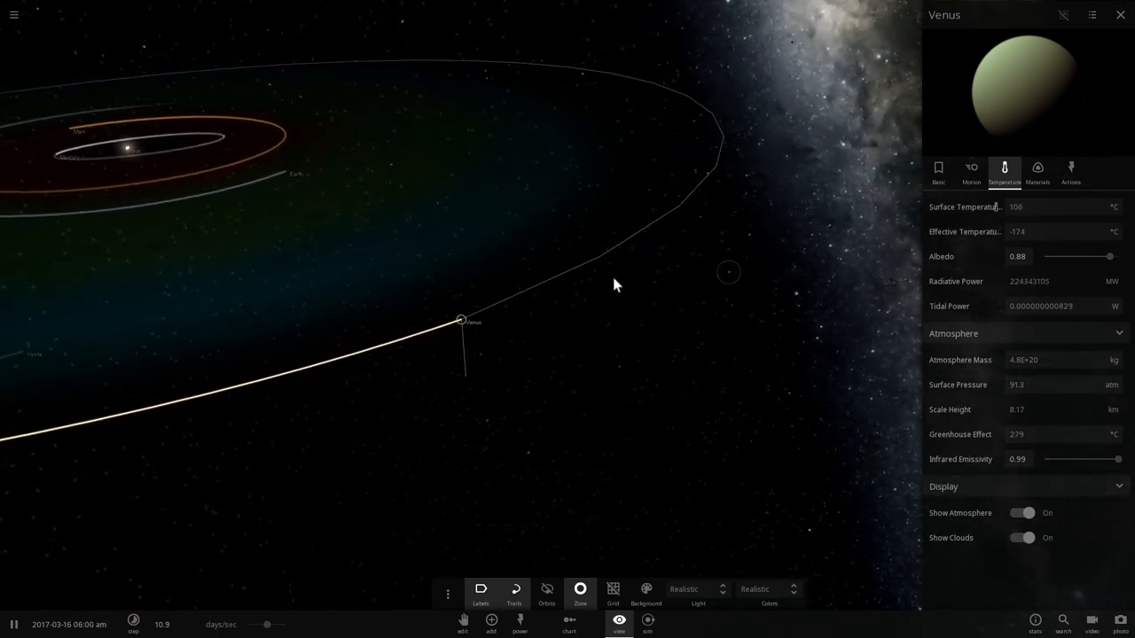
left_click(971, 170)
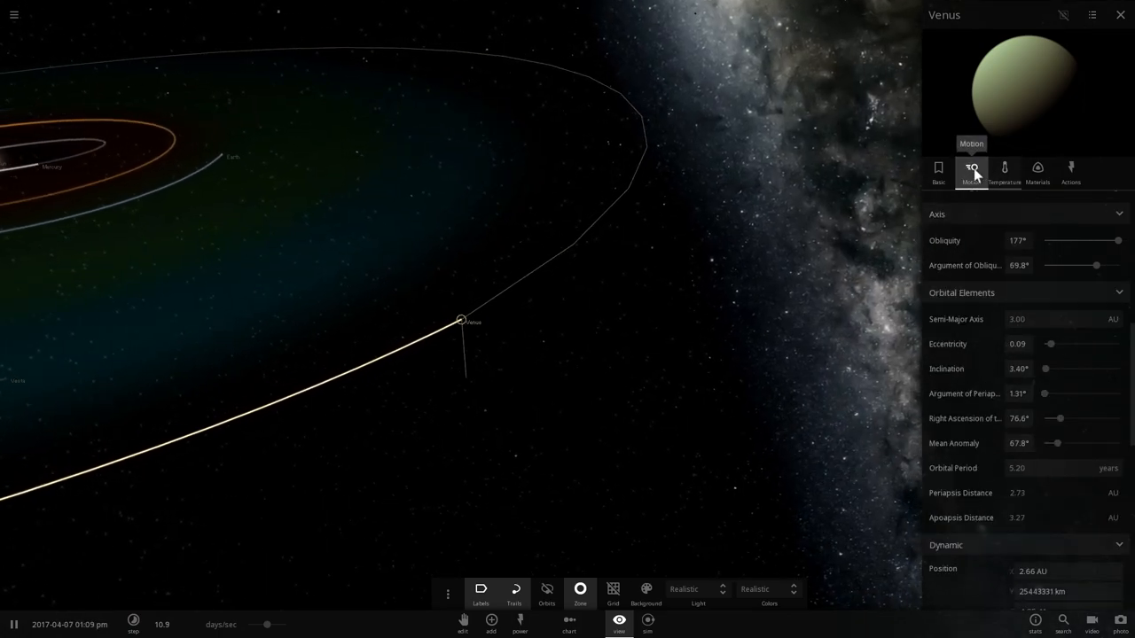
scroll("down", 3)
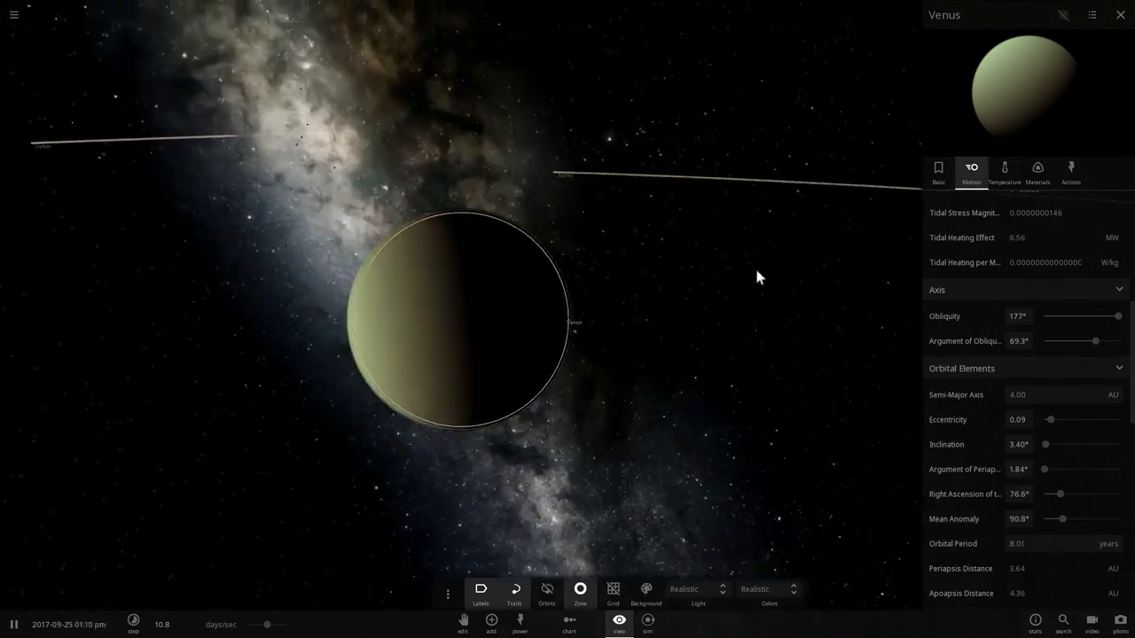
left_click(1004, 171)
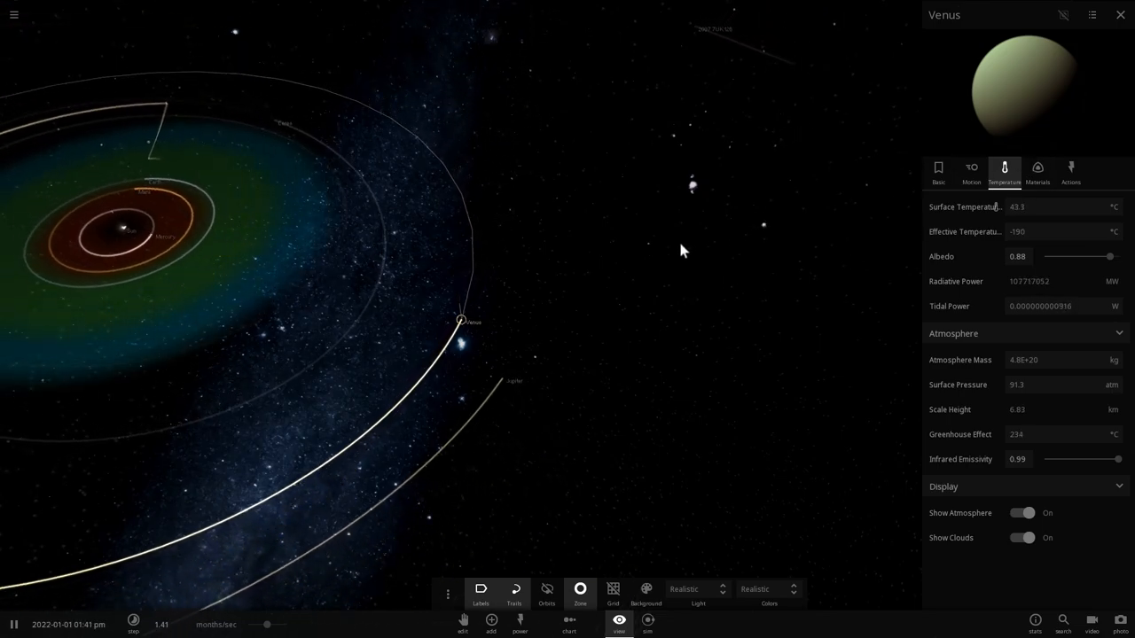
- Compare Jupiter's orbit, then view Venus' Temperature tab at about 5.1 AU and 30.8 °C
left_click(513, 383)
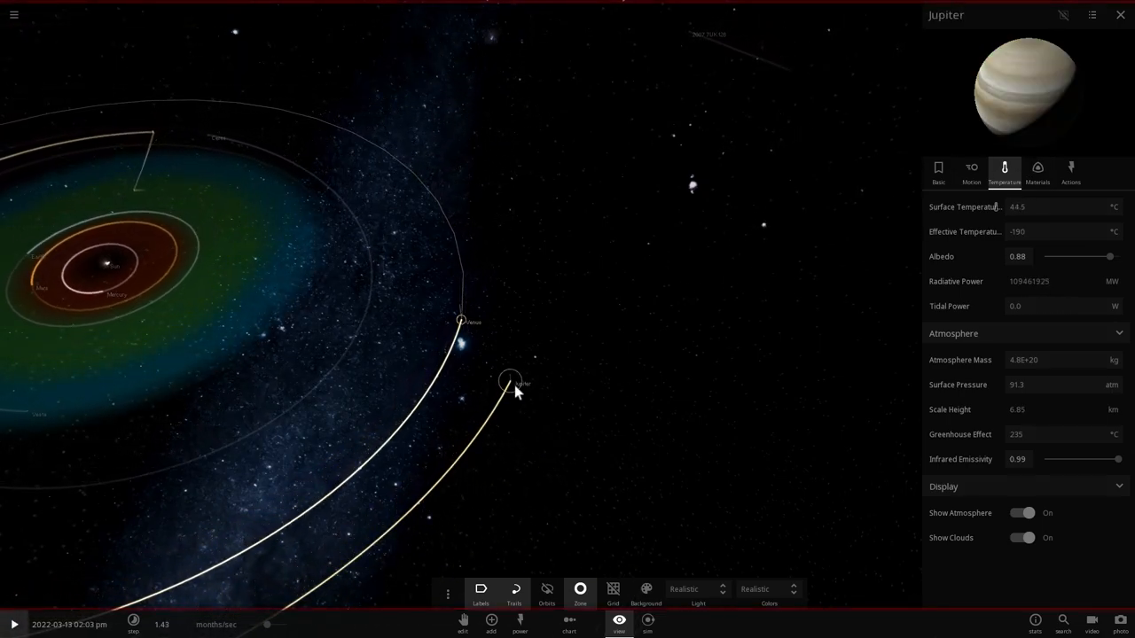
left_click(971, 172)
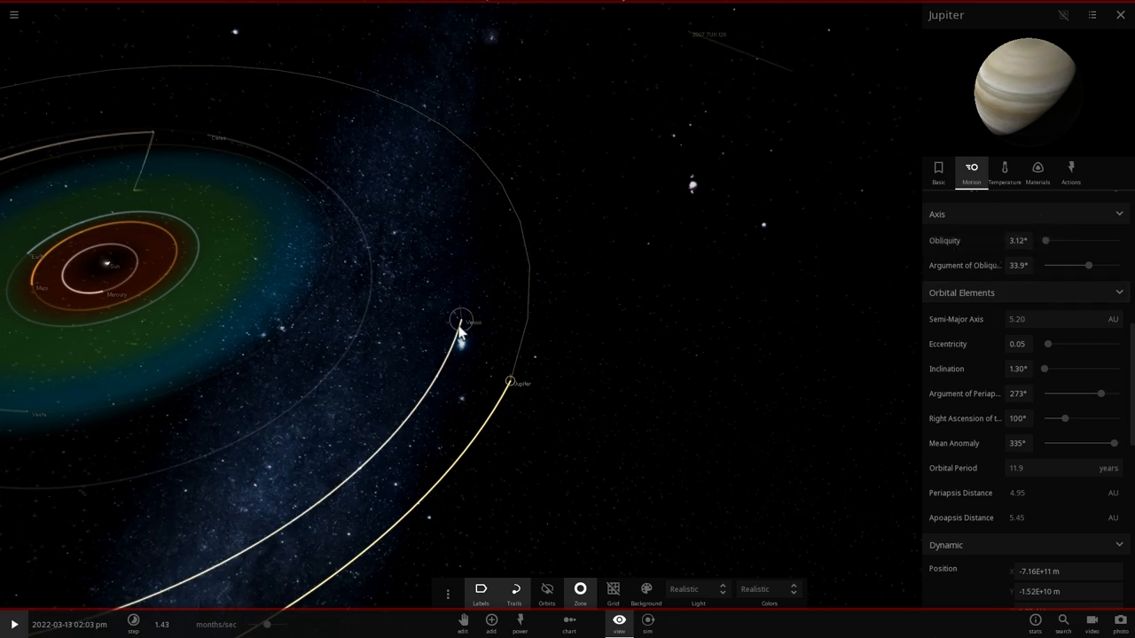
left_click(461, 320)
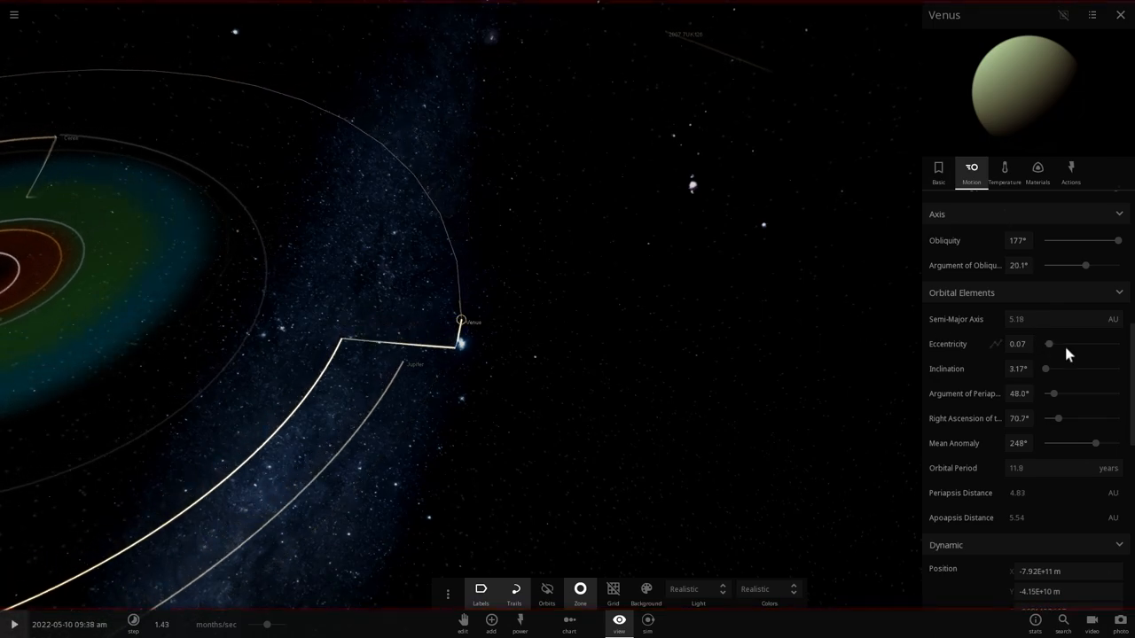
left_click(1004, 168)
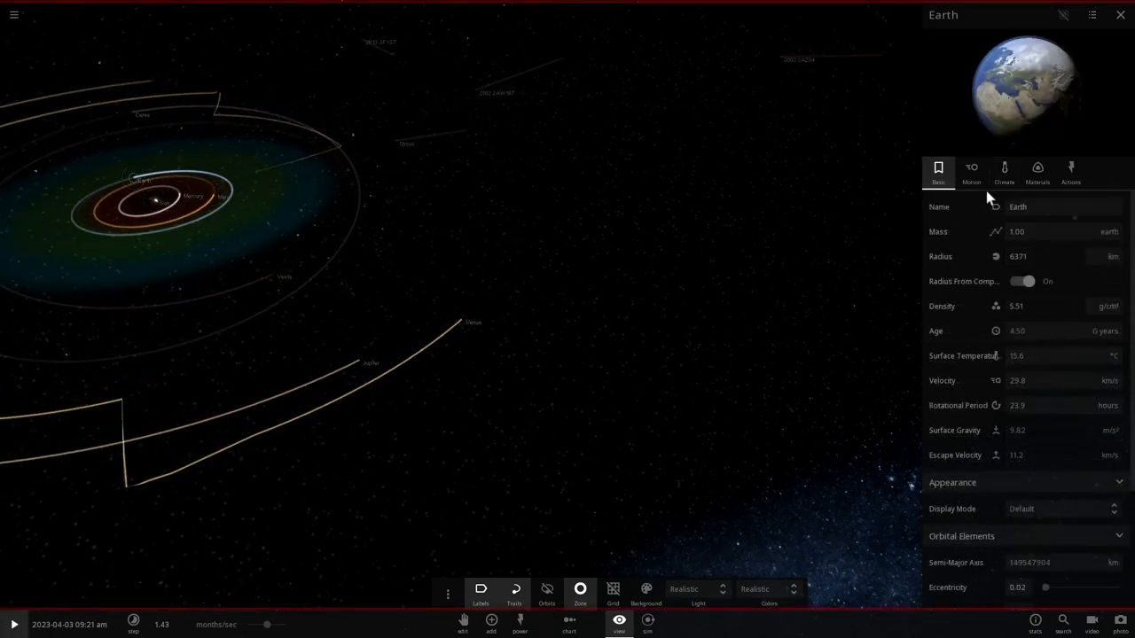
left_click(1003, 170)
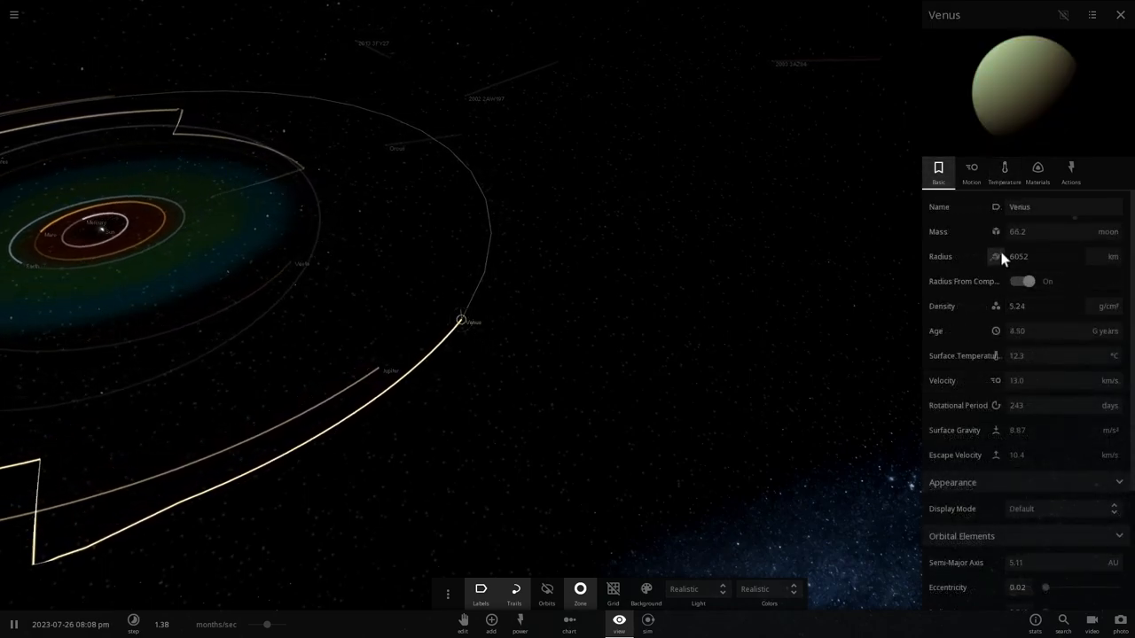
left_click(1004, 170)
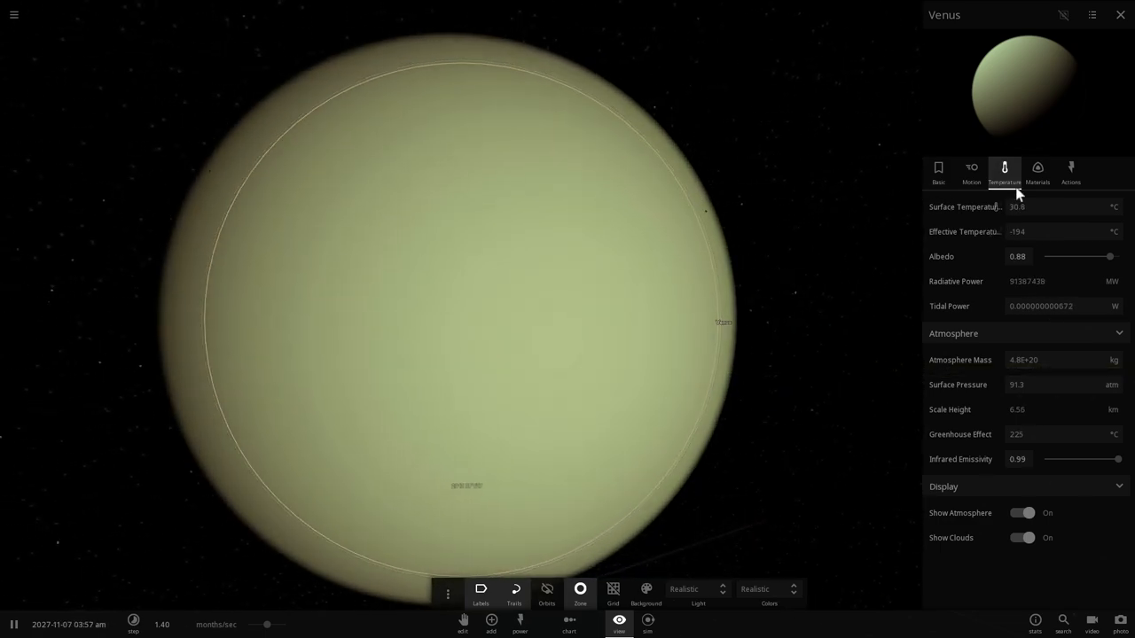
- Check Venus' Materials, turn off Show Atmosphere on Temperature, and close the panel
left_click(1037, 169)
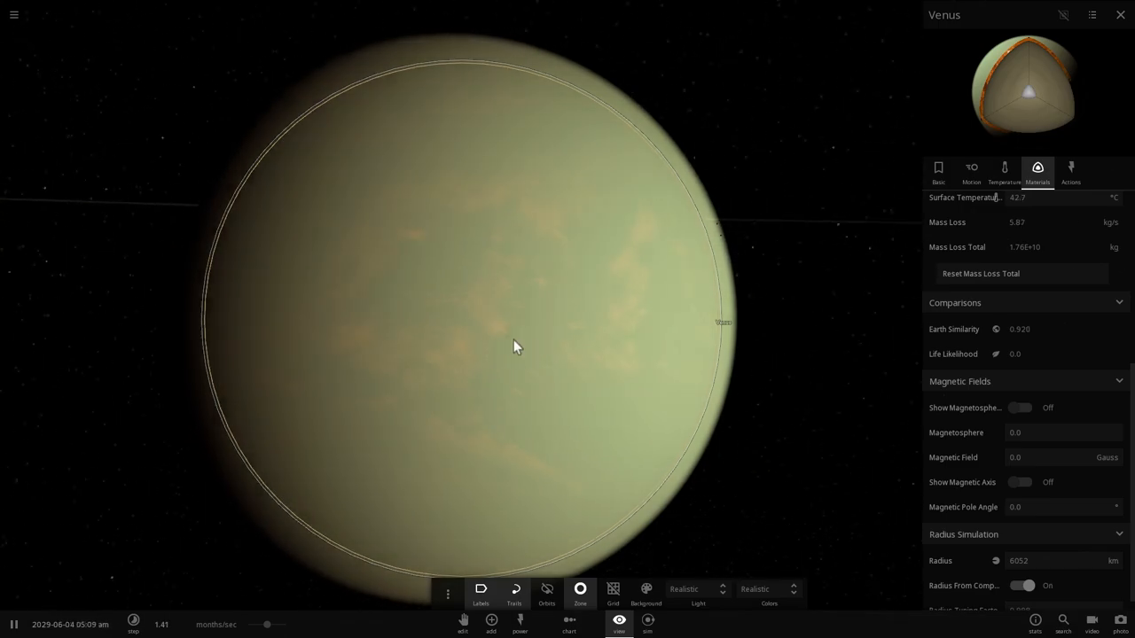
left_click(1003, 171)
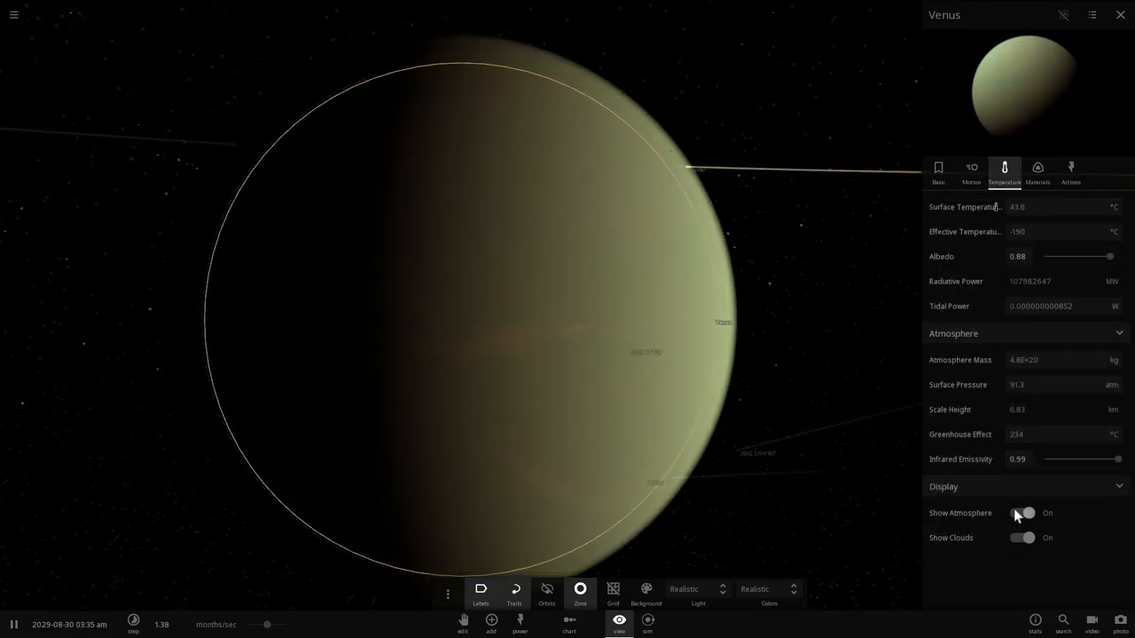
left_click(1038, 173)
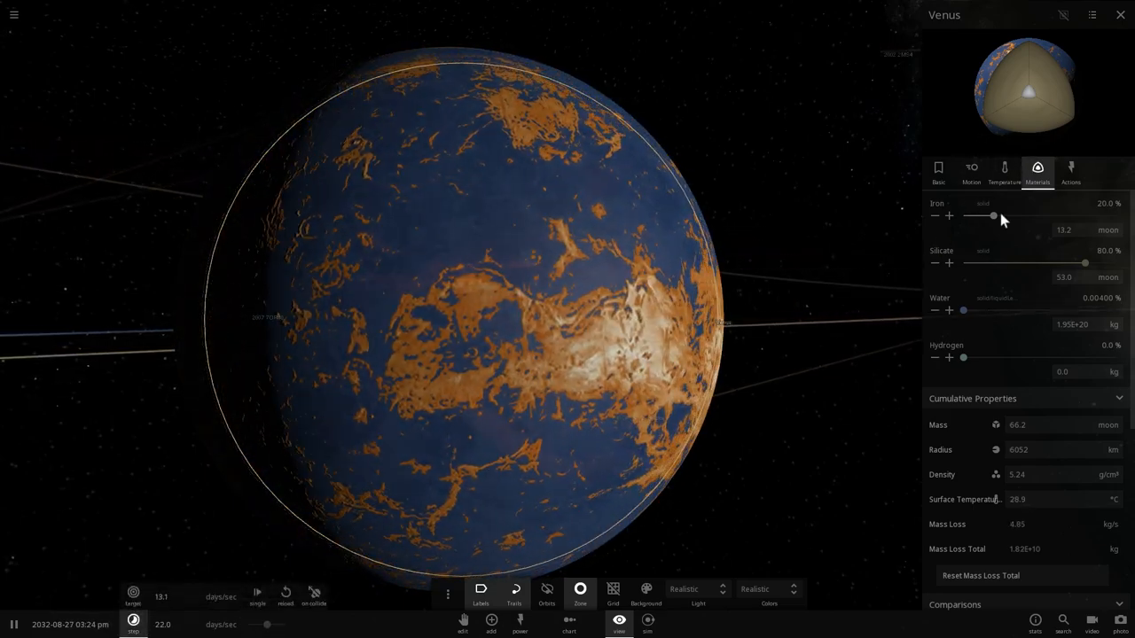
left_click(1005, 172)
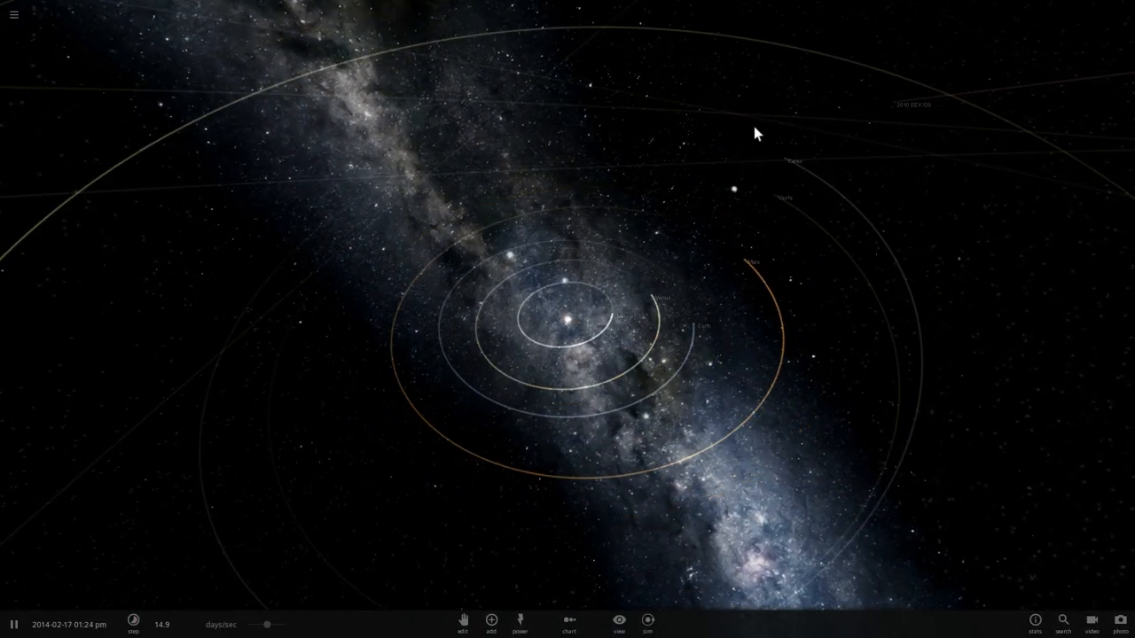
- Fling Venus onto a 0.89-eccentricity, 4.47 AU orbit and open its full properties
left_click(619, 284)
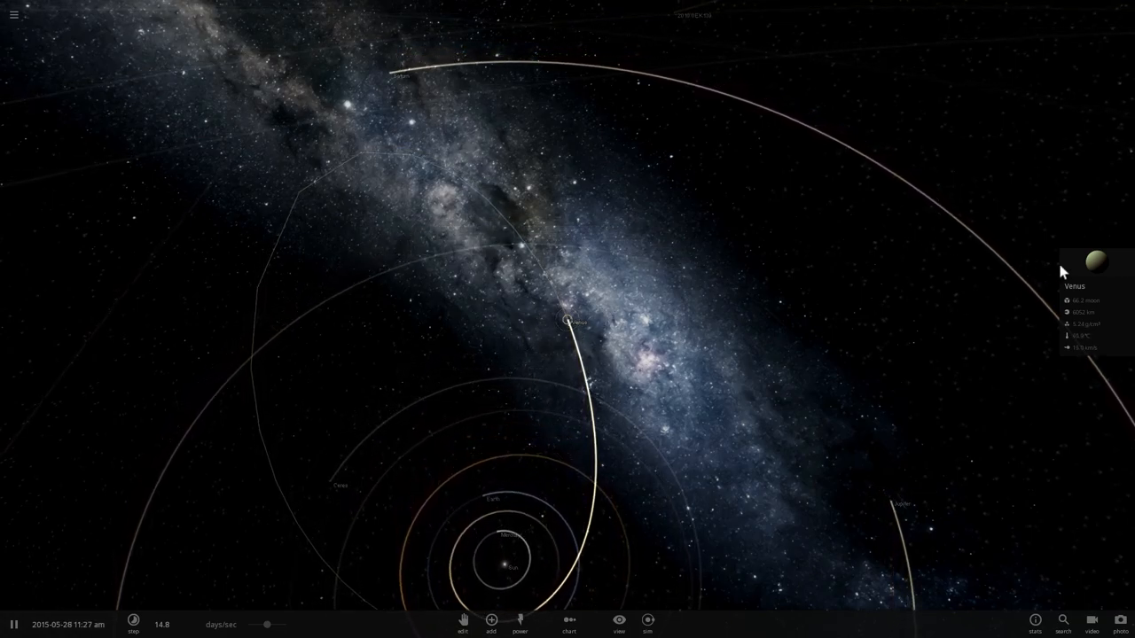
left_click(1095, 271)
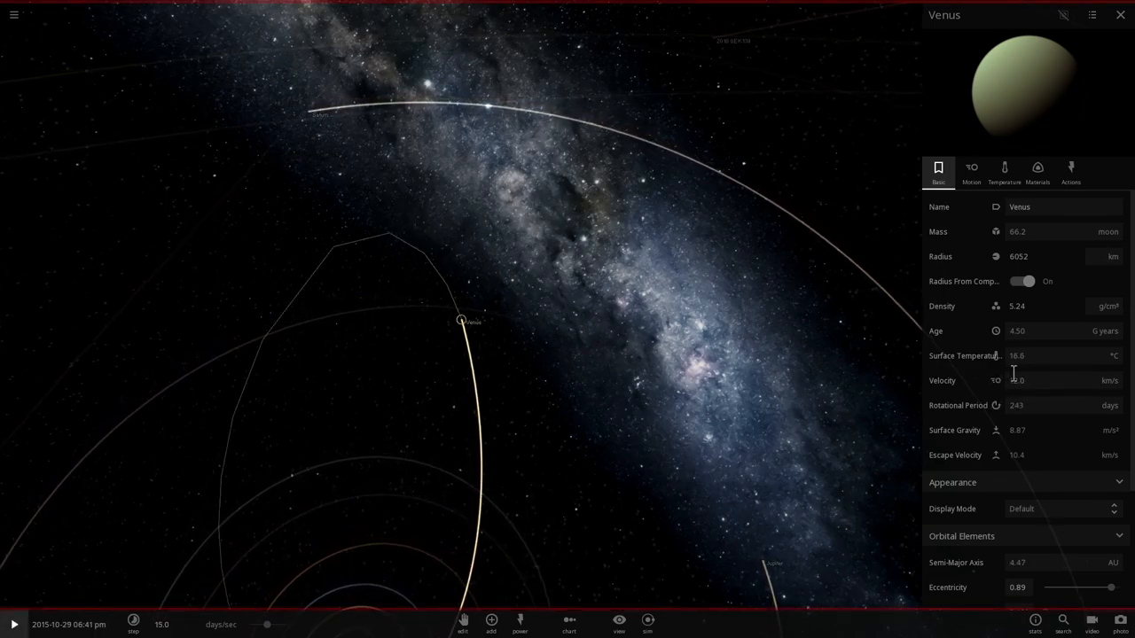
- Check Venus' orbital elements and restore its near-circular 108 million km orbit, eccentricity 0.01
left_click(971, 169)
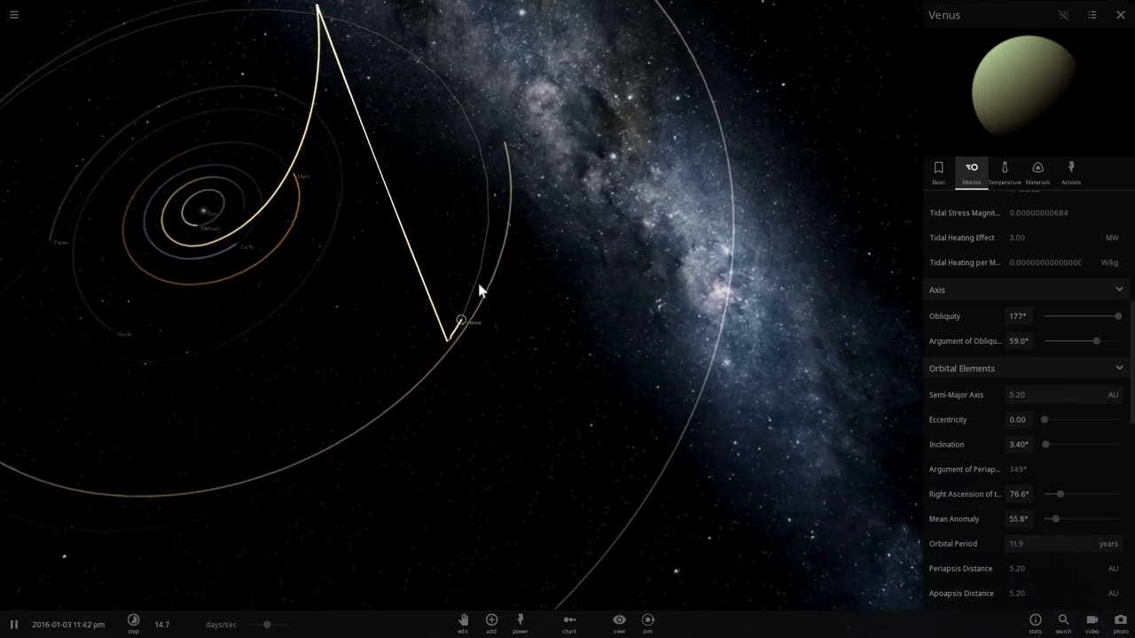
left_click(13, 625)
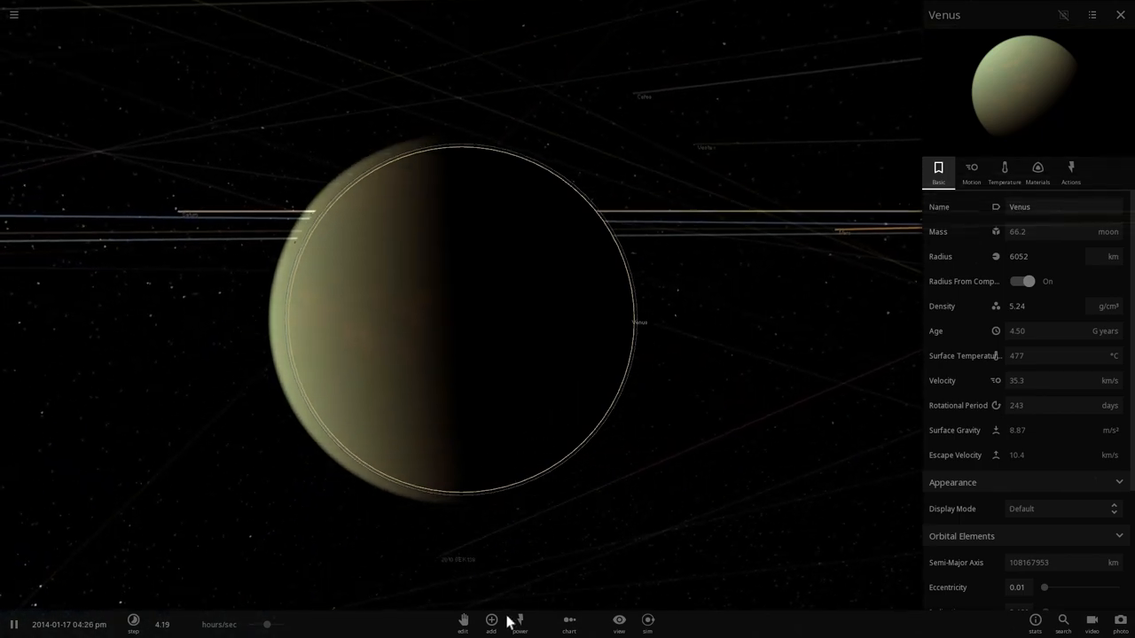
- Open the Add catalogue in the bottom toolbar to pick a body to launch
left_click(491, 621)
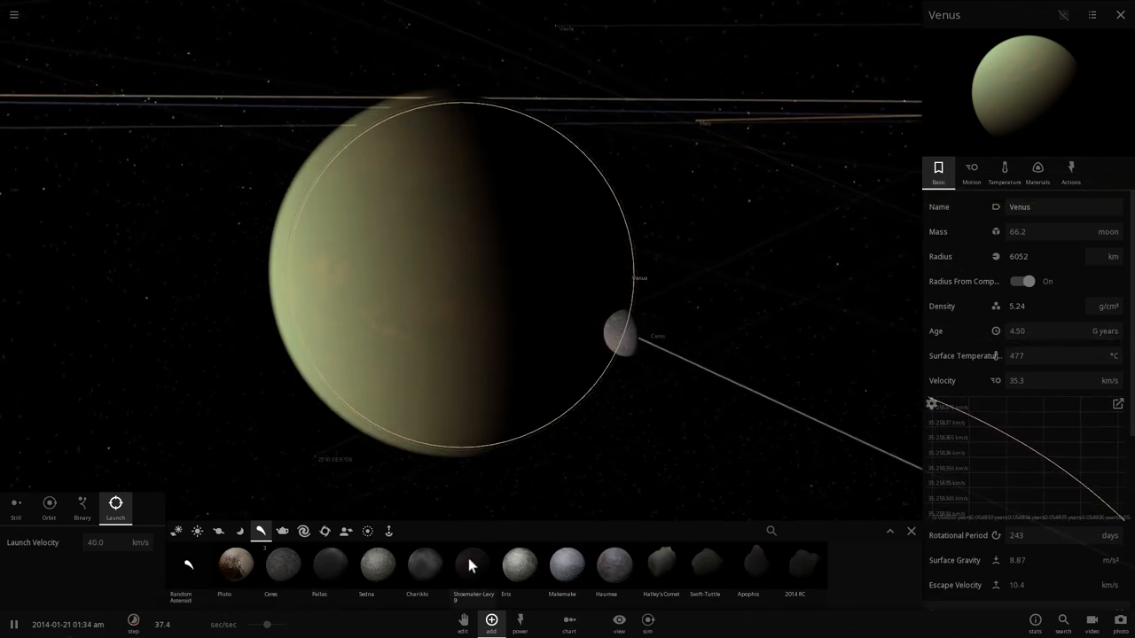
mouse_move(366, 563)
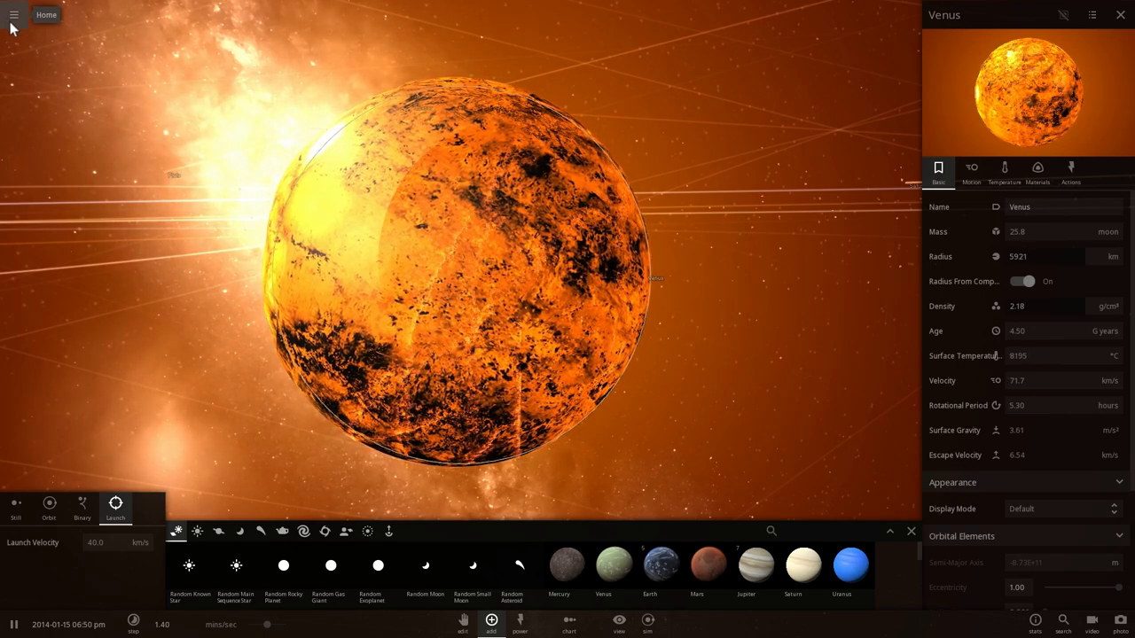
- Open the simulation's Home menu
left_click(13, 15)
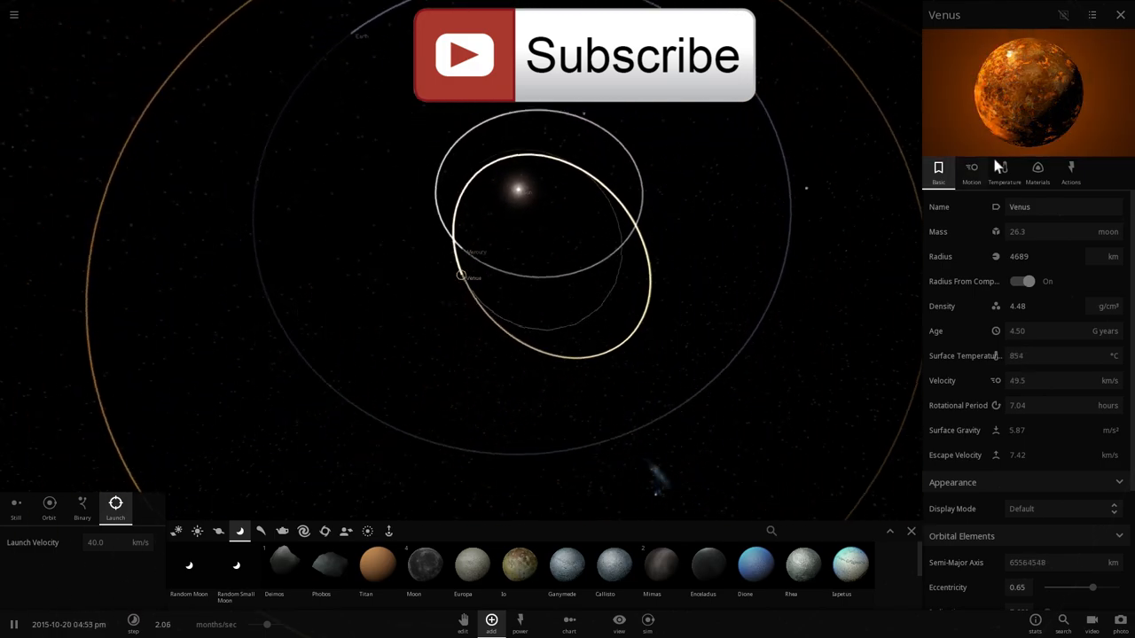
- Show Venus's Temperature details and slow the simulation to about 3.88 days/sec
left_click(1005, 167)
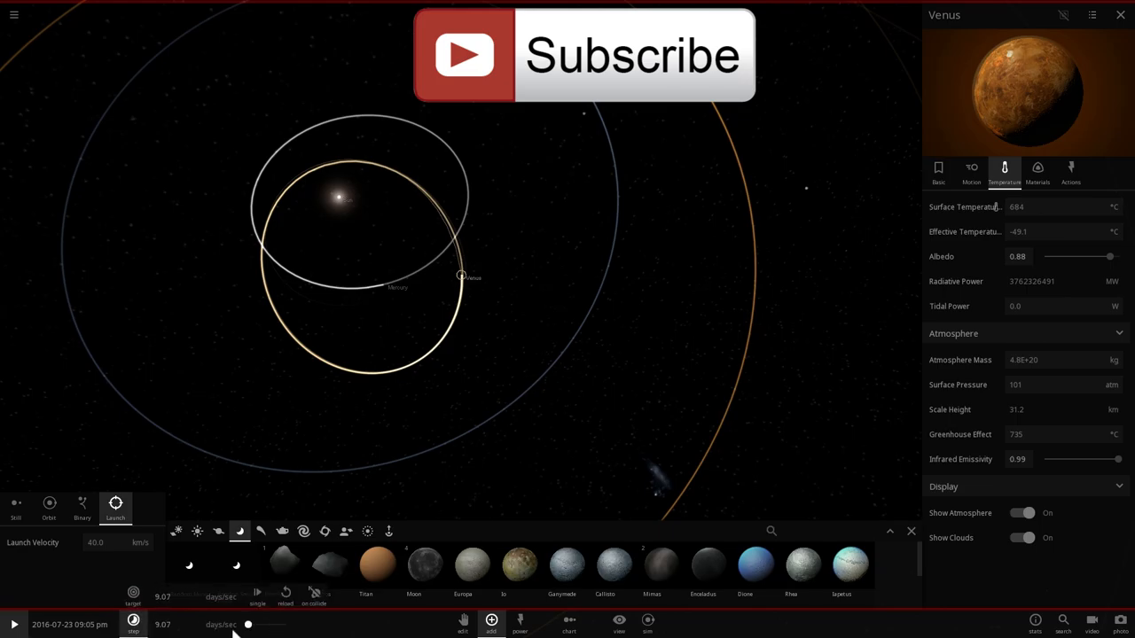
left_click(971, 171)
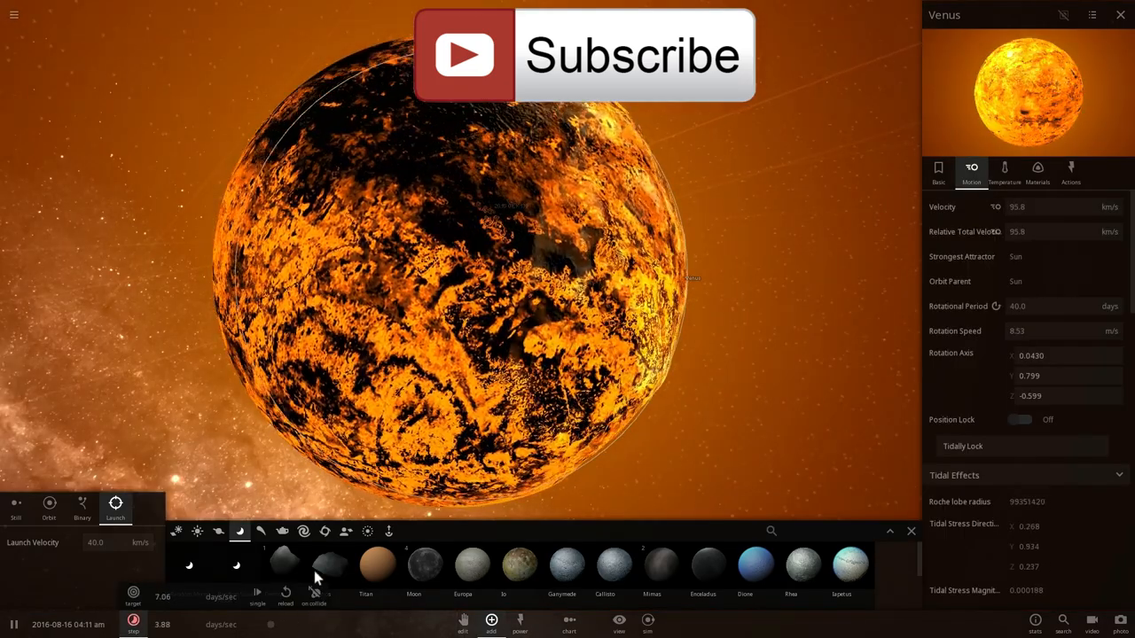